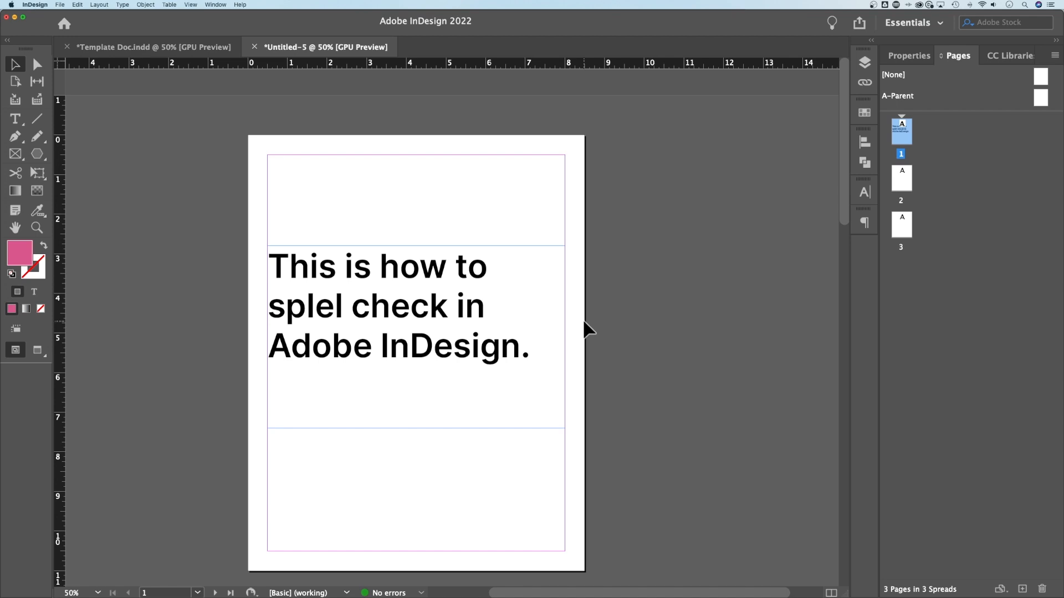
mouse_move(587, 312)
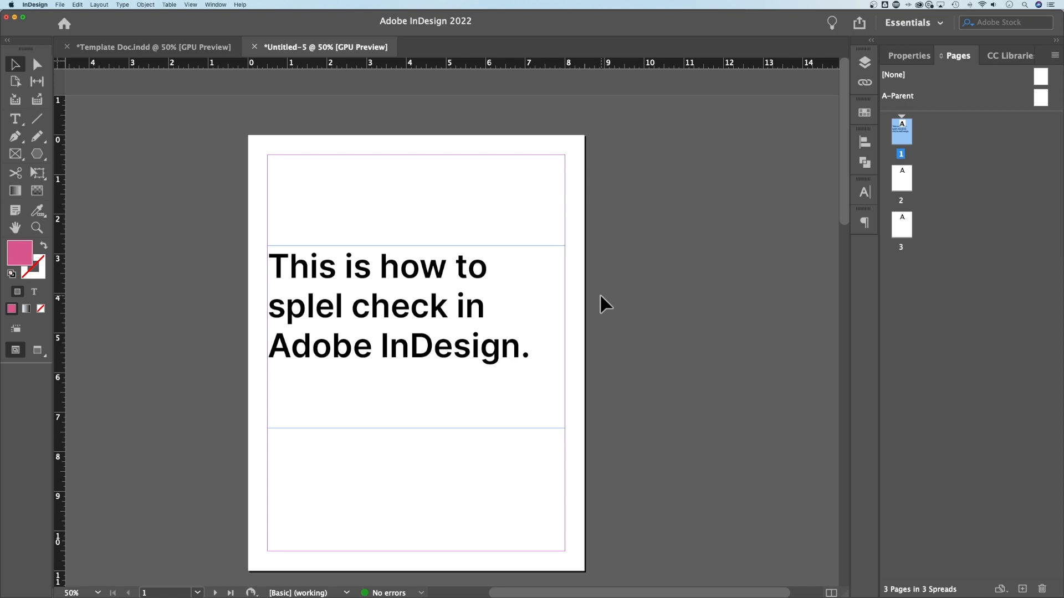
Step: Start Check Spelling from Edit > Spelling so 'splel' gets flagged with 'spell' suggested
click(76, 5)
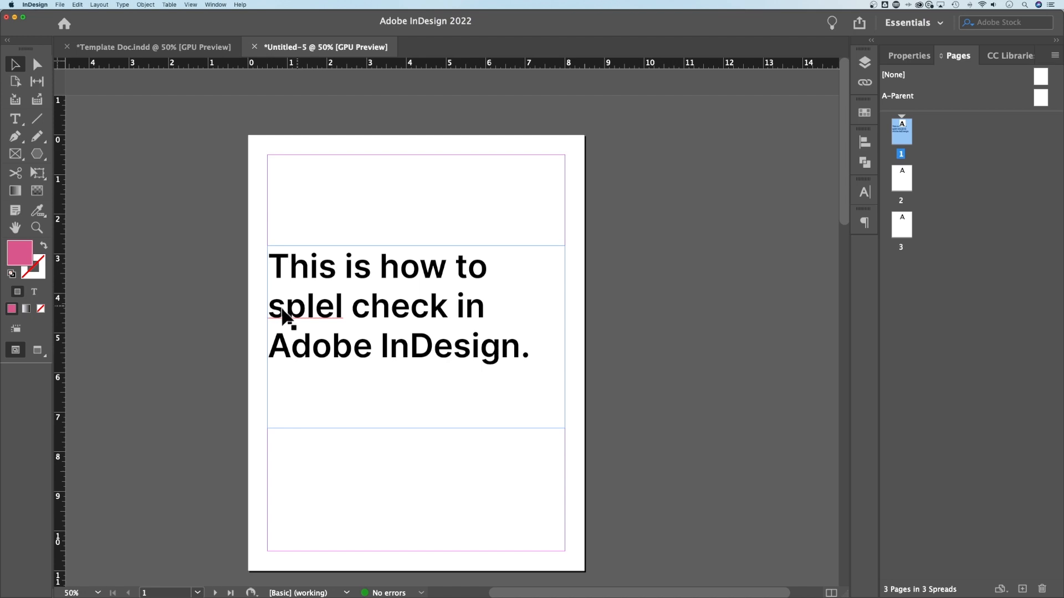
mouse_move(589, 226)
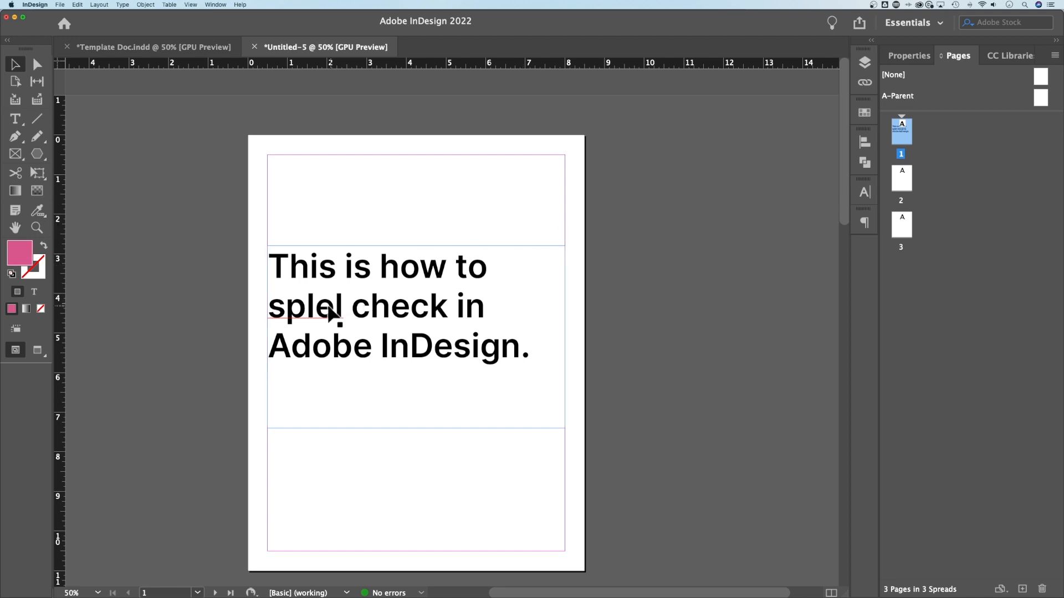
mouse_move(303, 323)
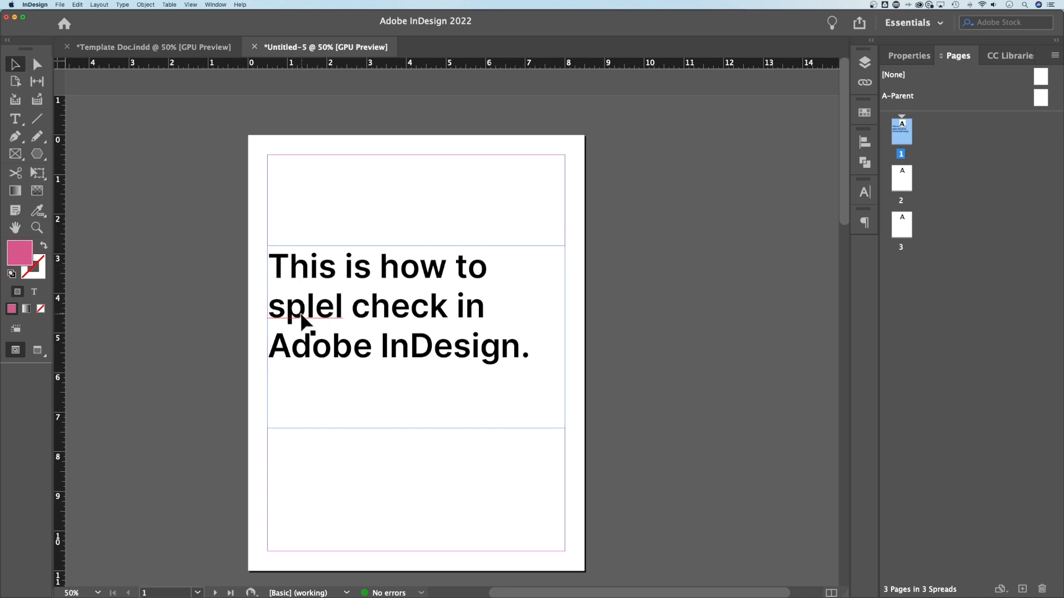
mouse_move(353, 312)
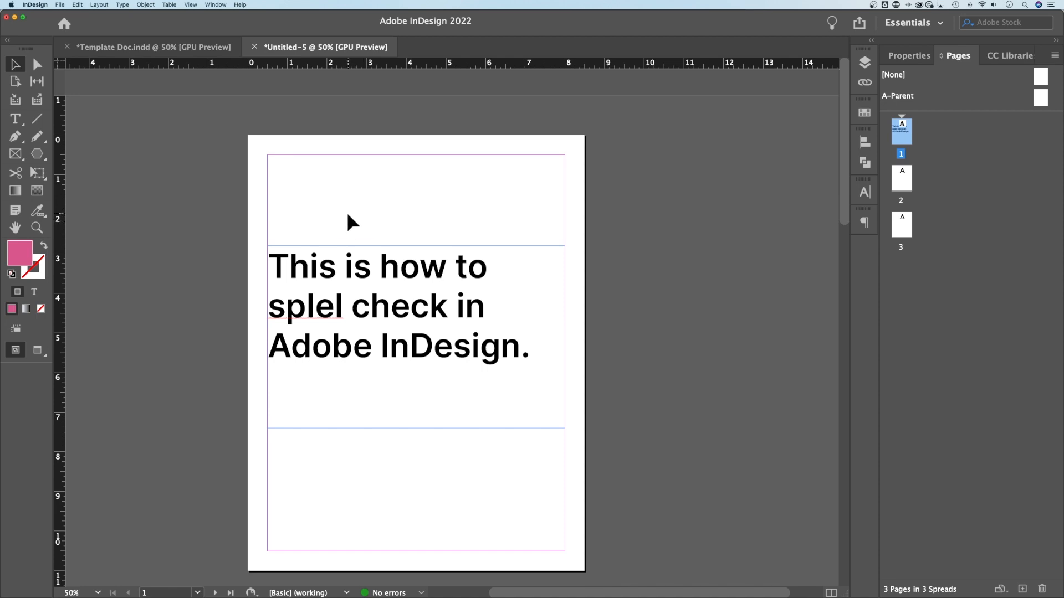
mouse_move(320, 210)
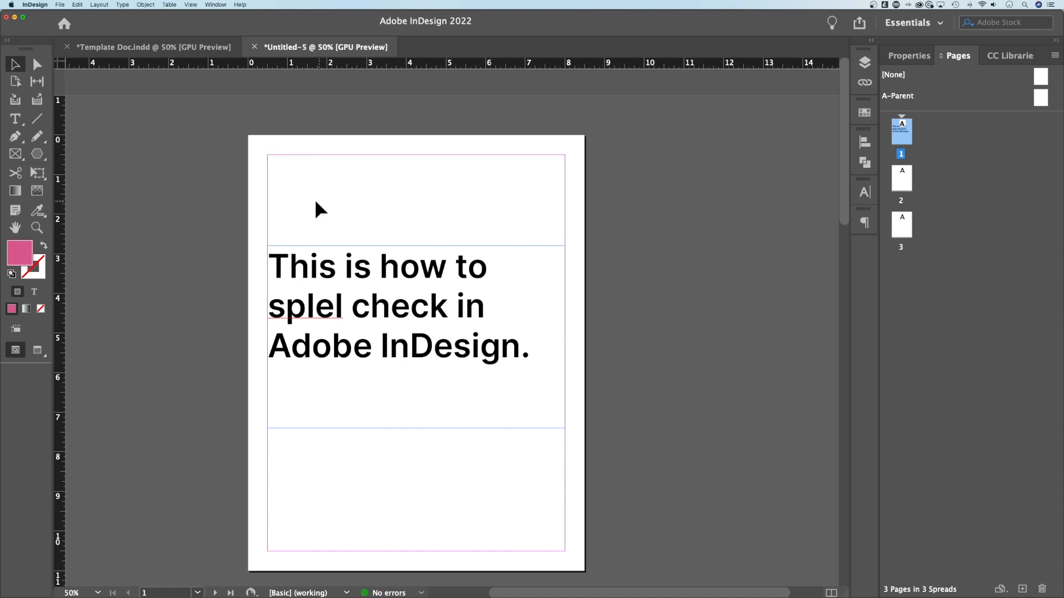
click(78, 5)
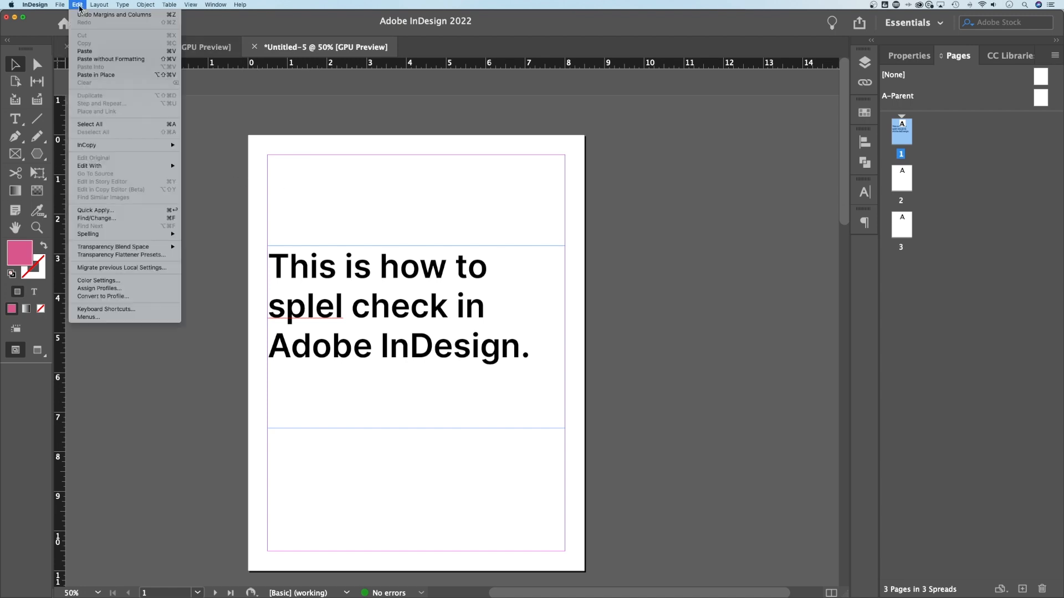
mouse_move(88, 234)
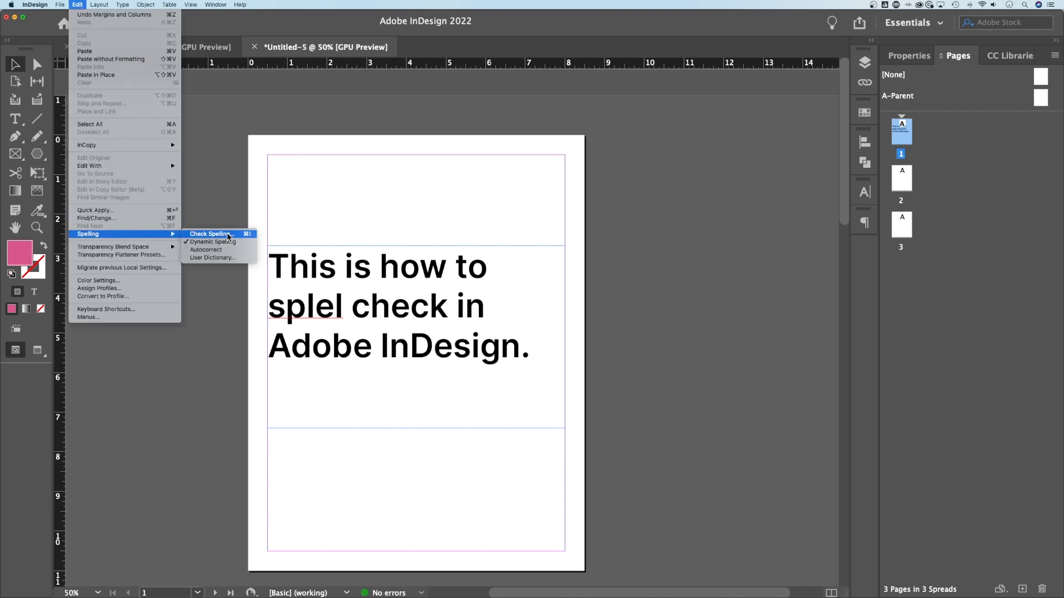
mouse_move(207, 250)
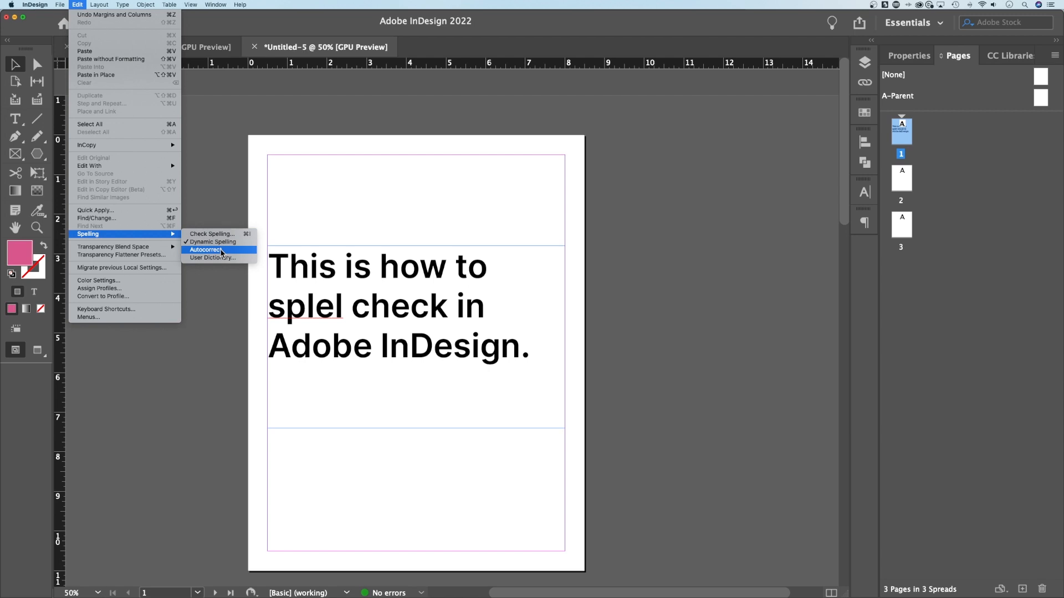
mouse_move(212, 234)
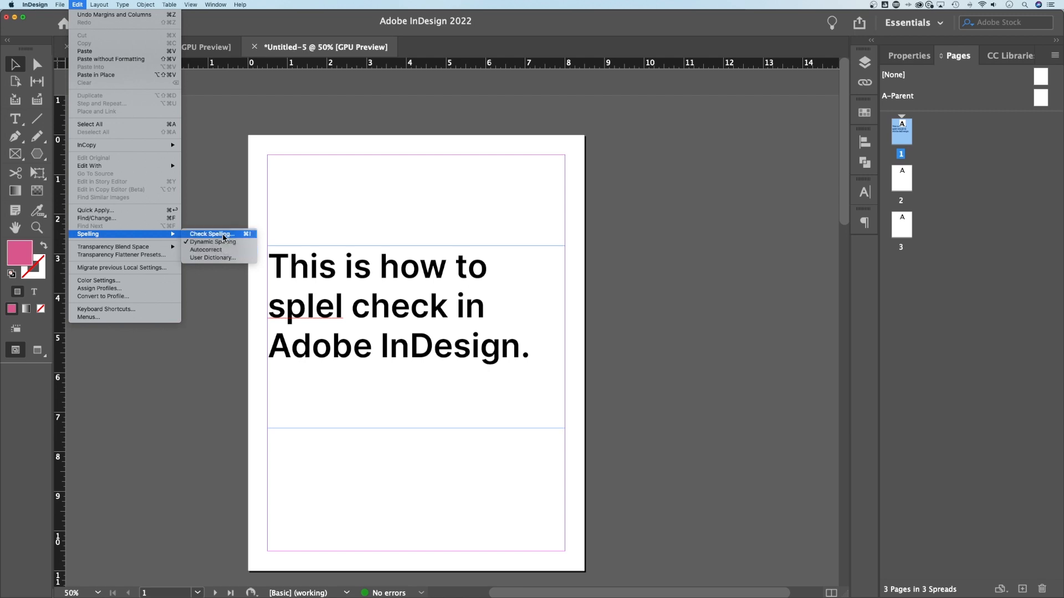
click(210, 233)
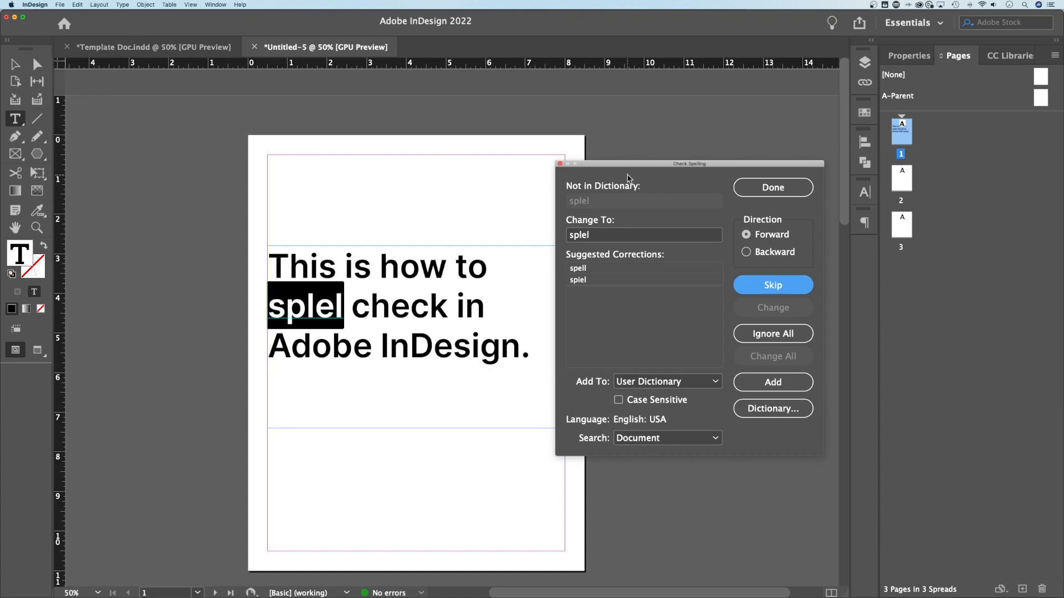
mouse_move(620, 202)
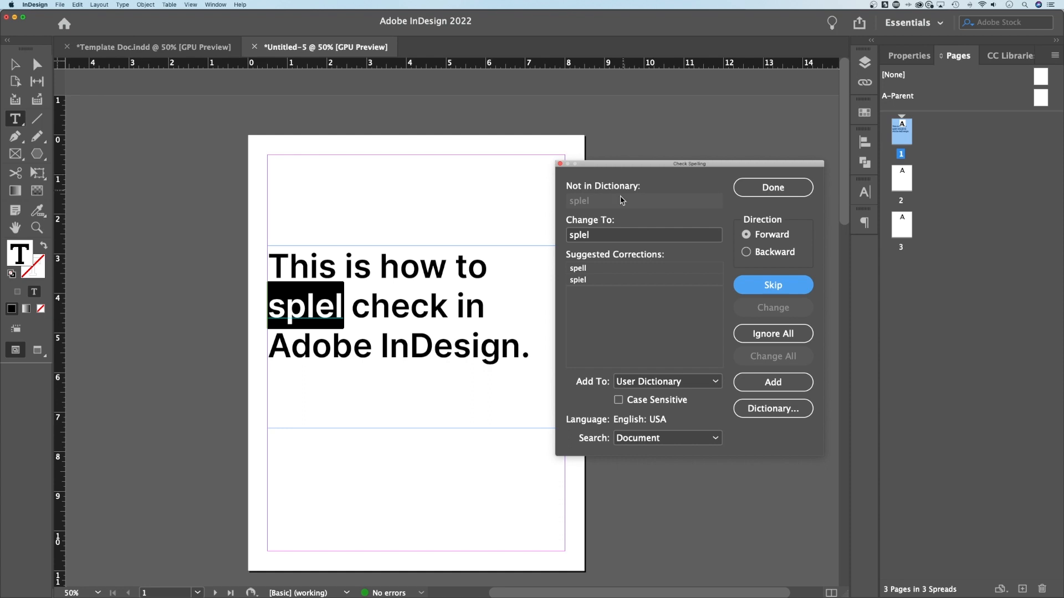
mouse_move(589, 274)
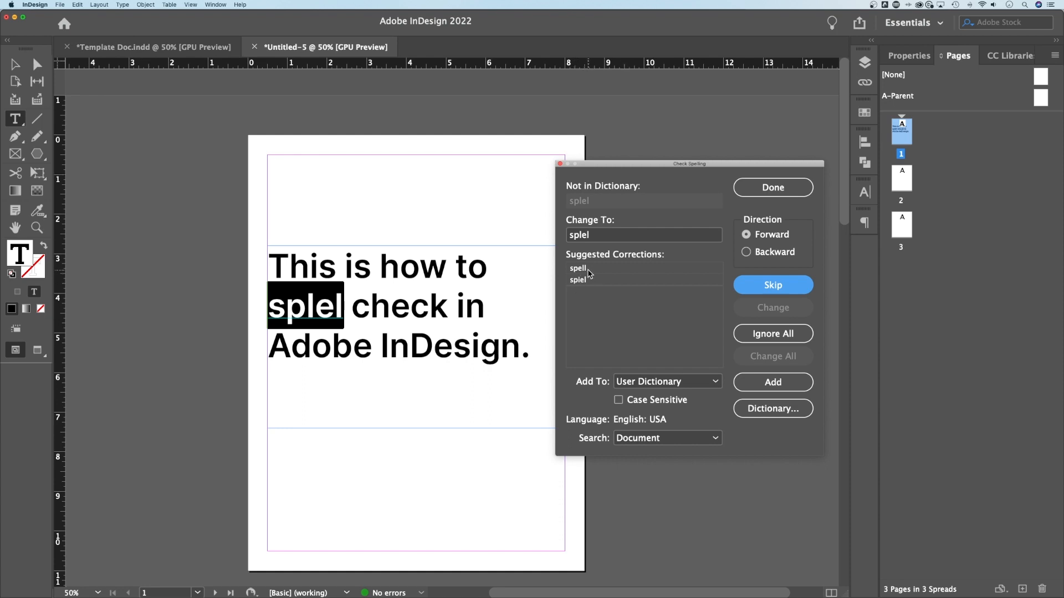
Step: Replace every occurrence of 'splel' with 'spell' using Change All
click(578, 268)
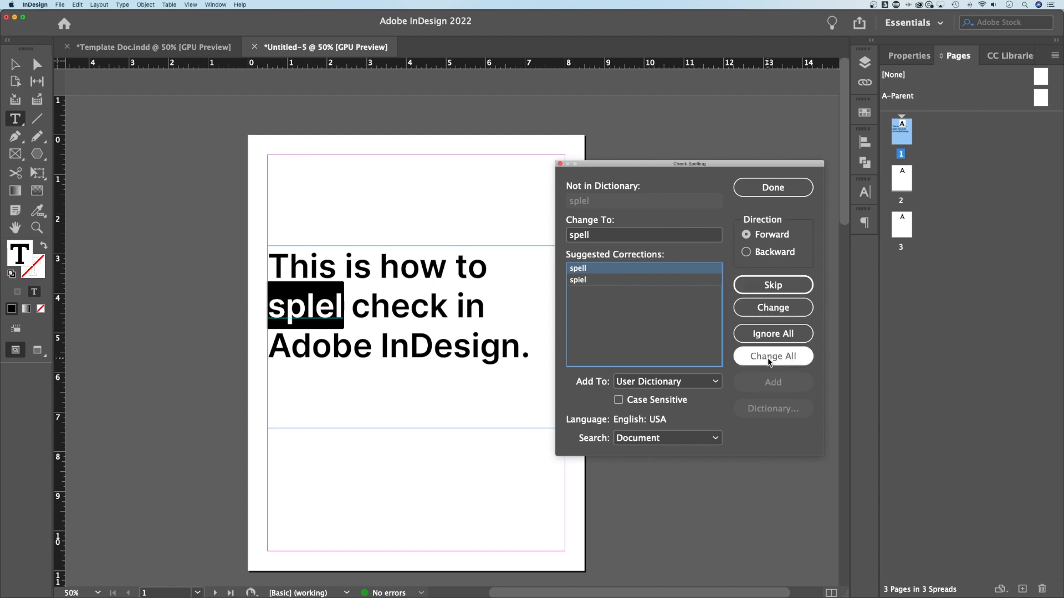
click(772, 356)
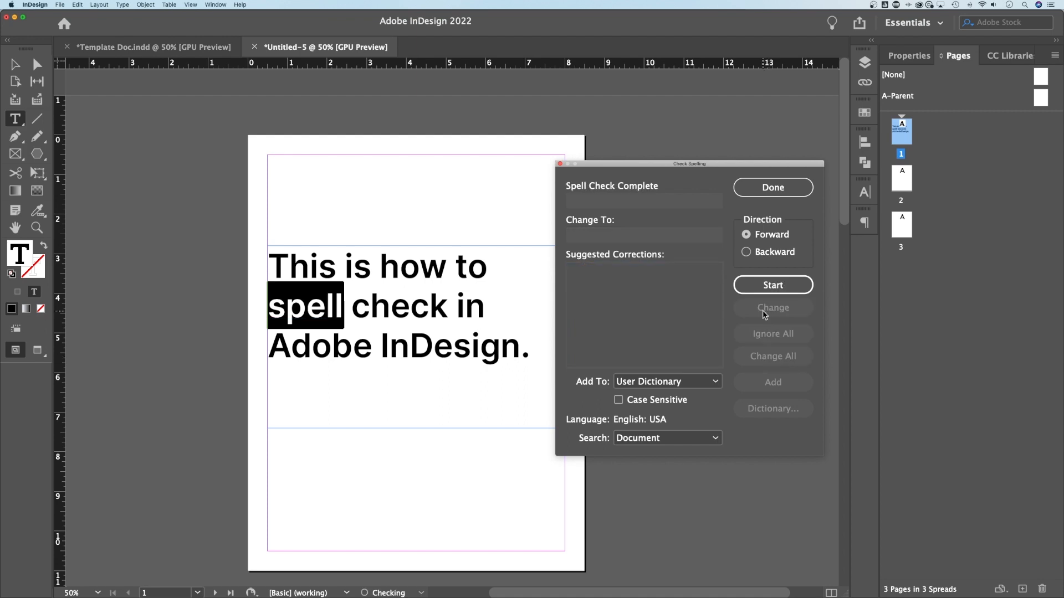
click(772, 284)
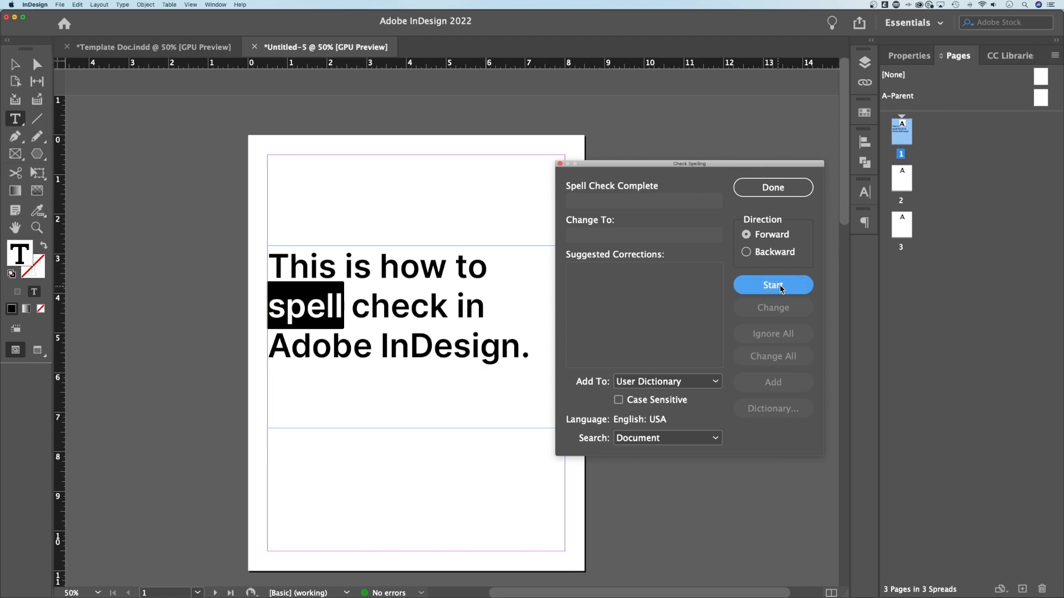
mouse_move(769, 220)
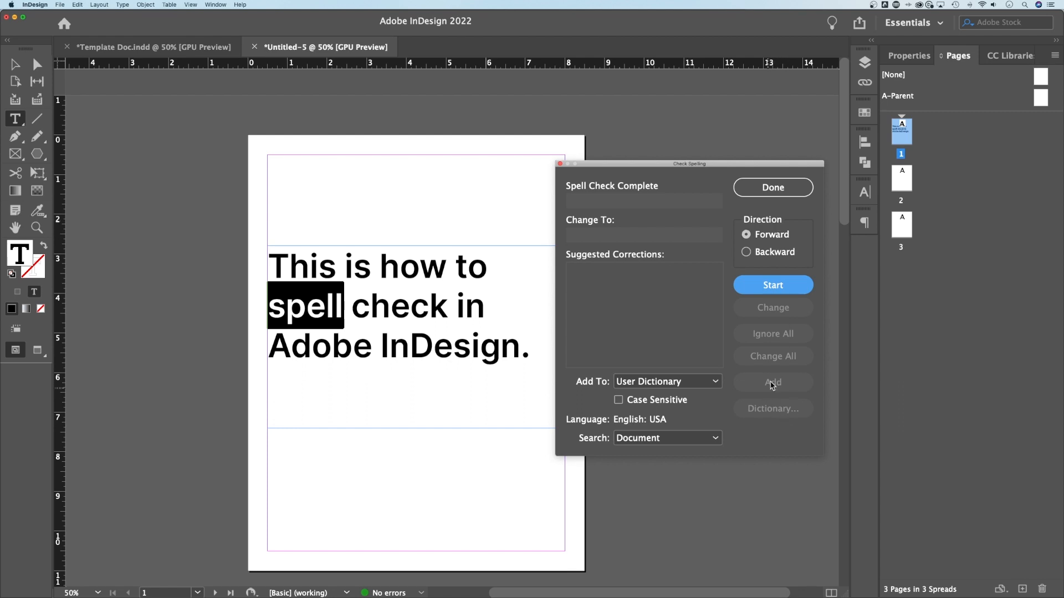
mouse_move(772, 402)
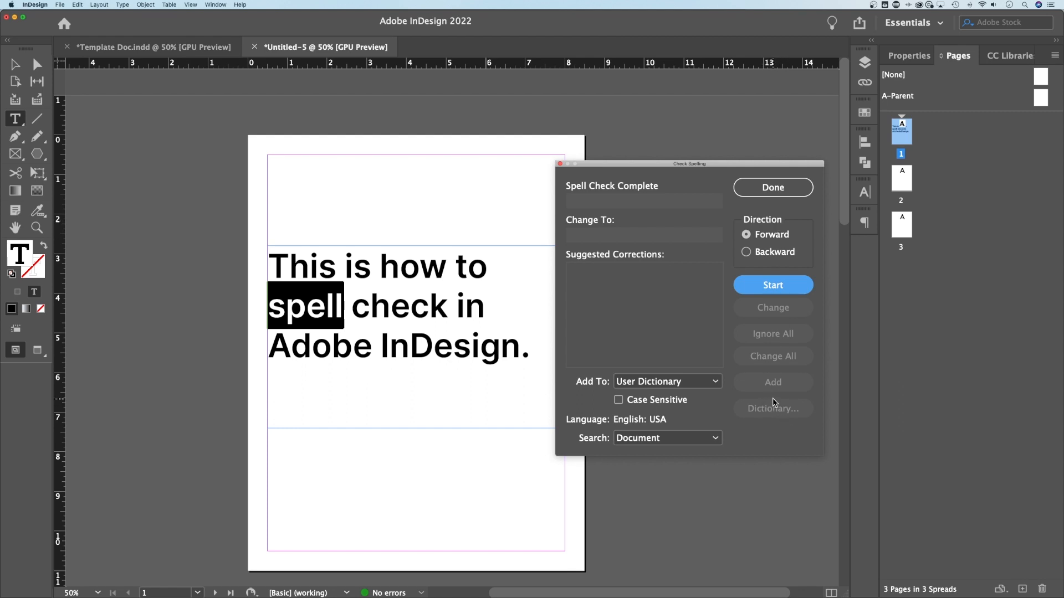
mouse_move(783, 390)
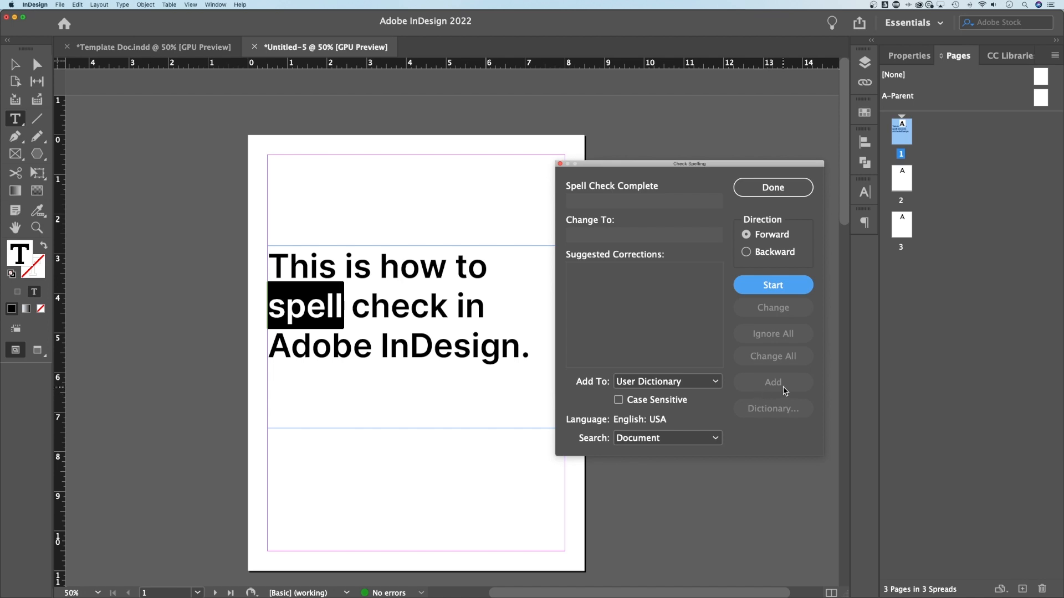
mouse_move(777, 389)
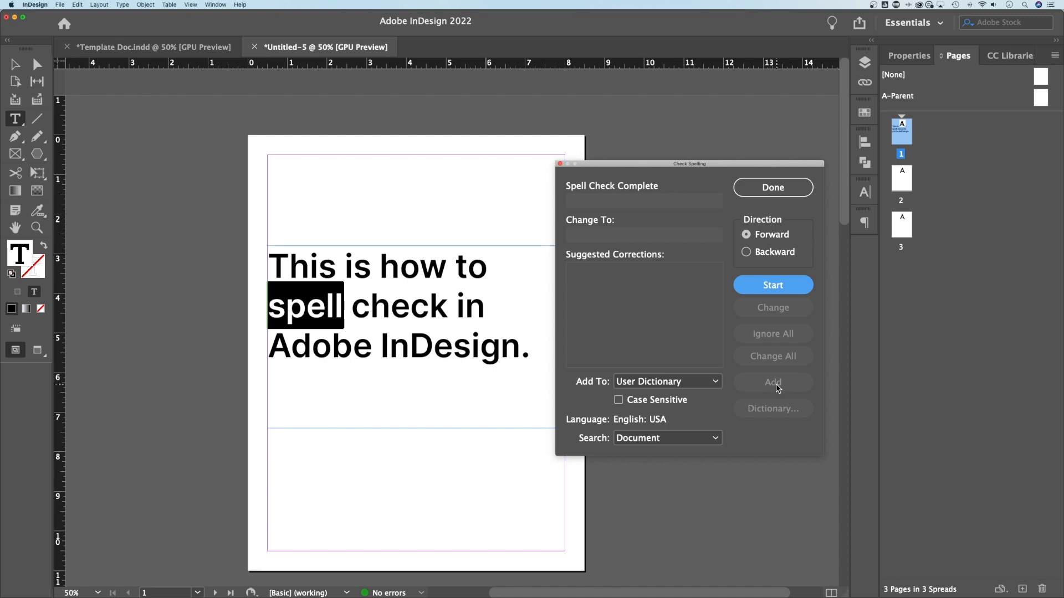
mouse_move(720, 232)
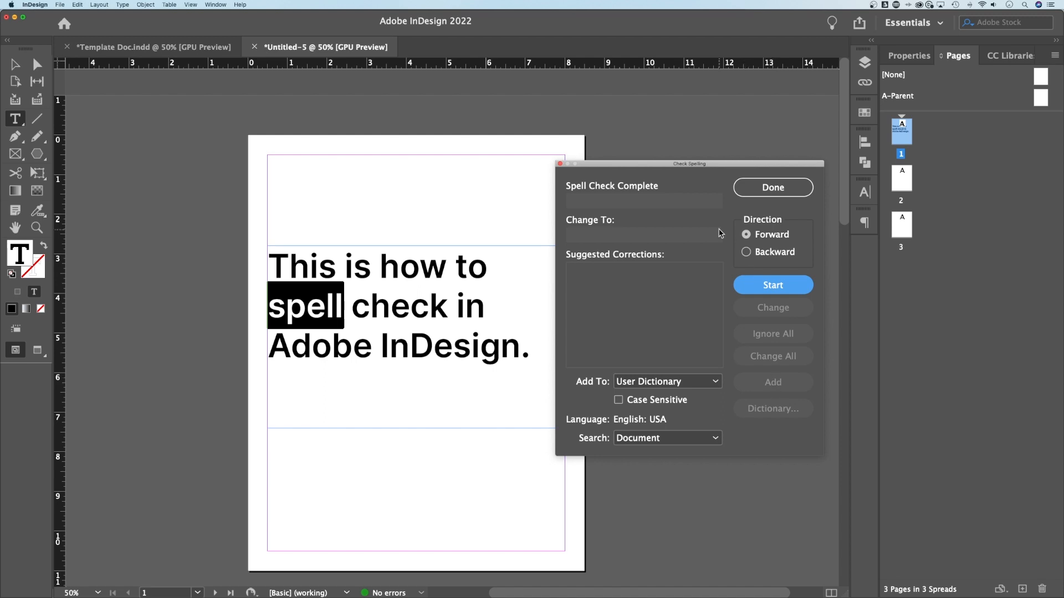
Step: Dismiss the Check Spelling dialog with Done, leaving the corrected sentence
click(772, 187)
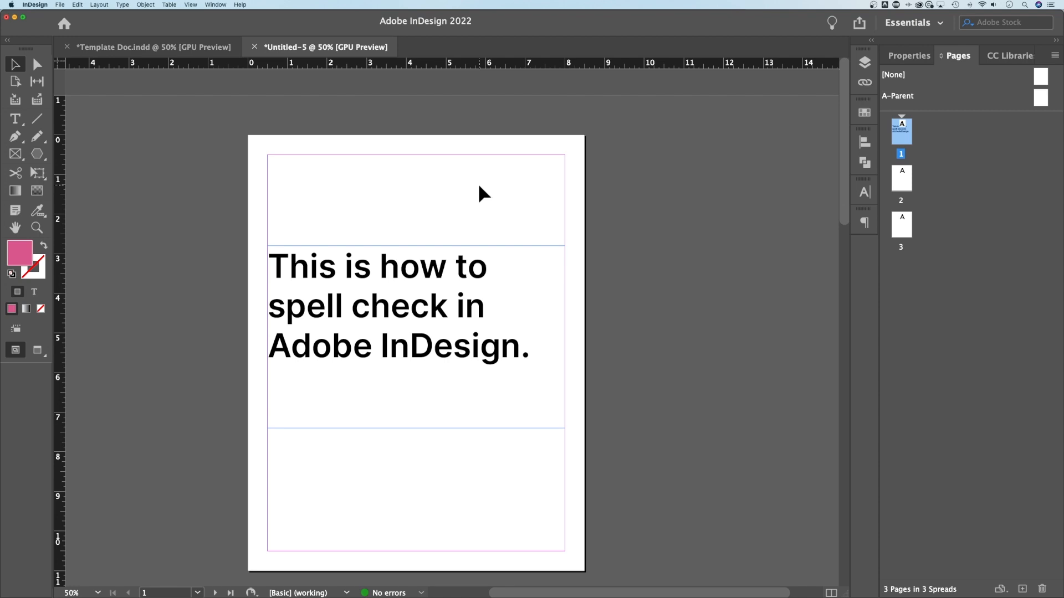
mouse_move(490, 192)
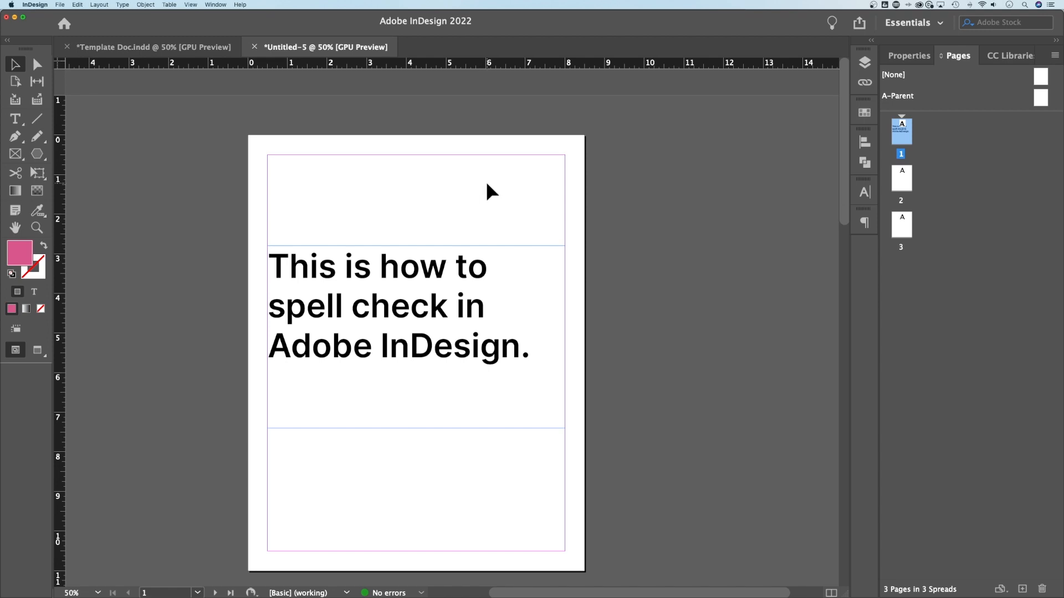